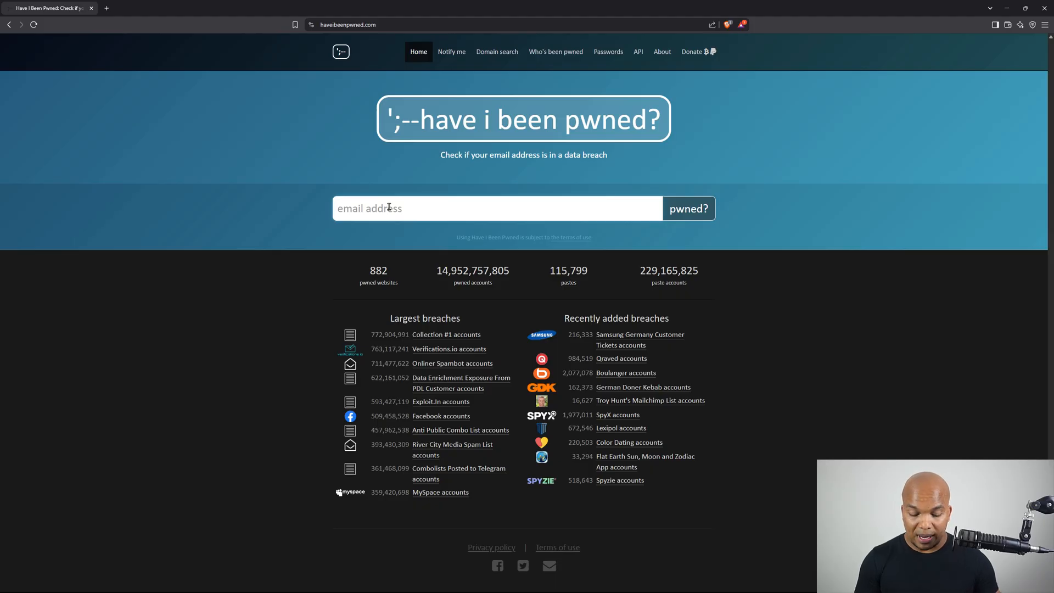
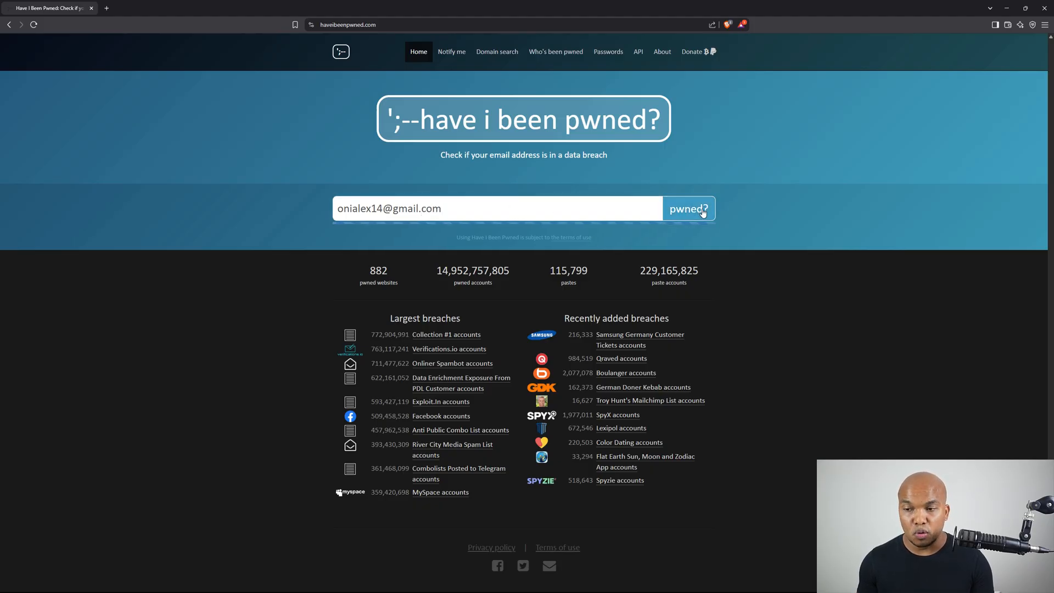
left_click(688, 208)
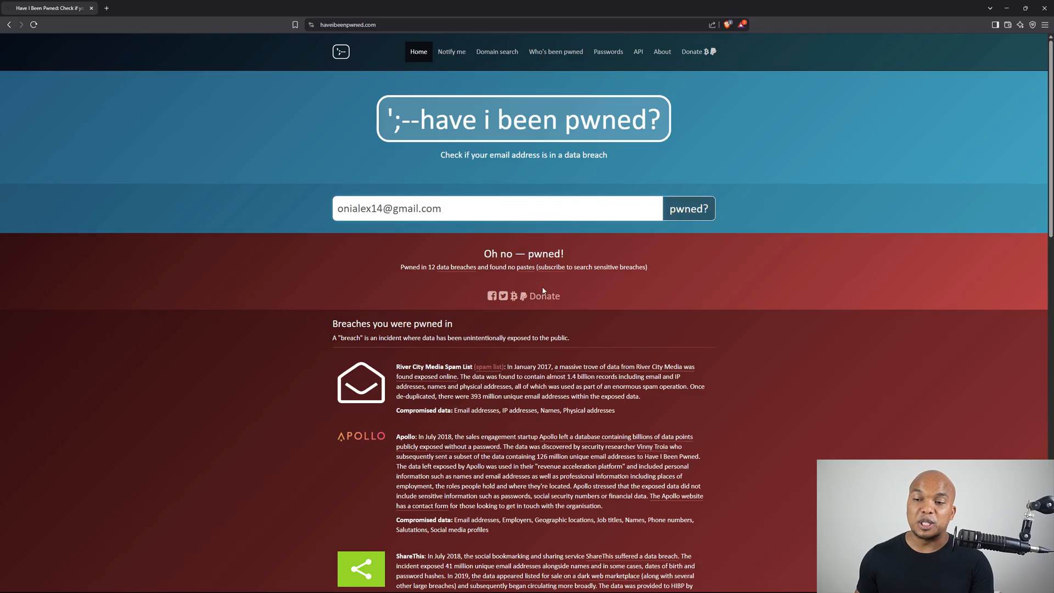
mouse_move(434, 283)
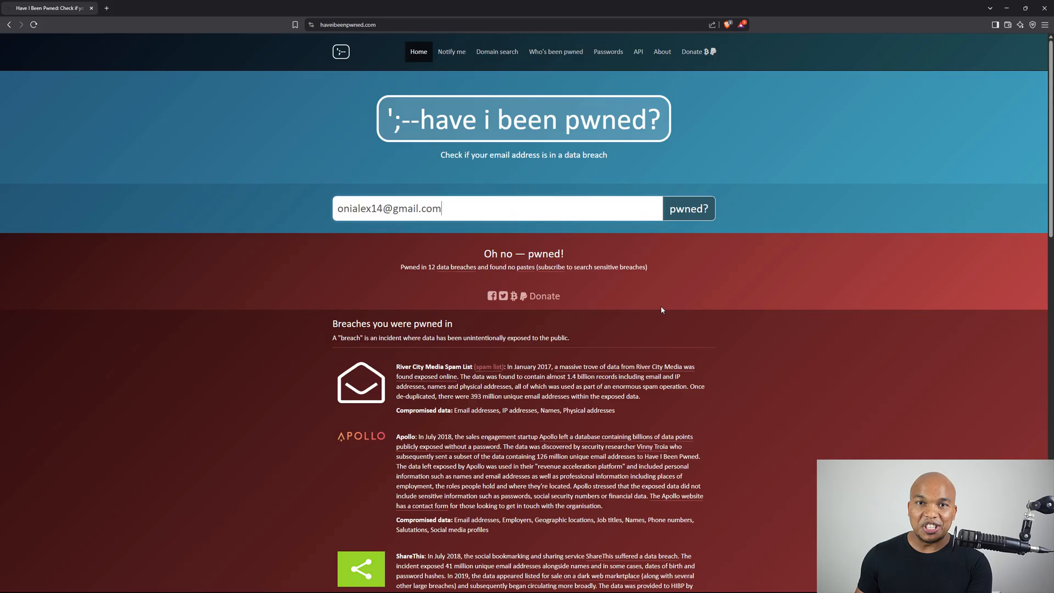
scroll("down", 3)
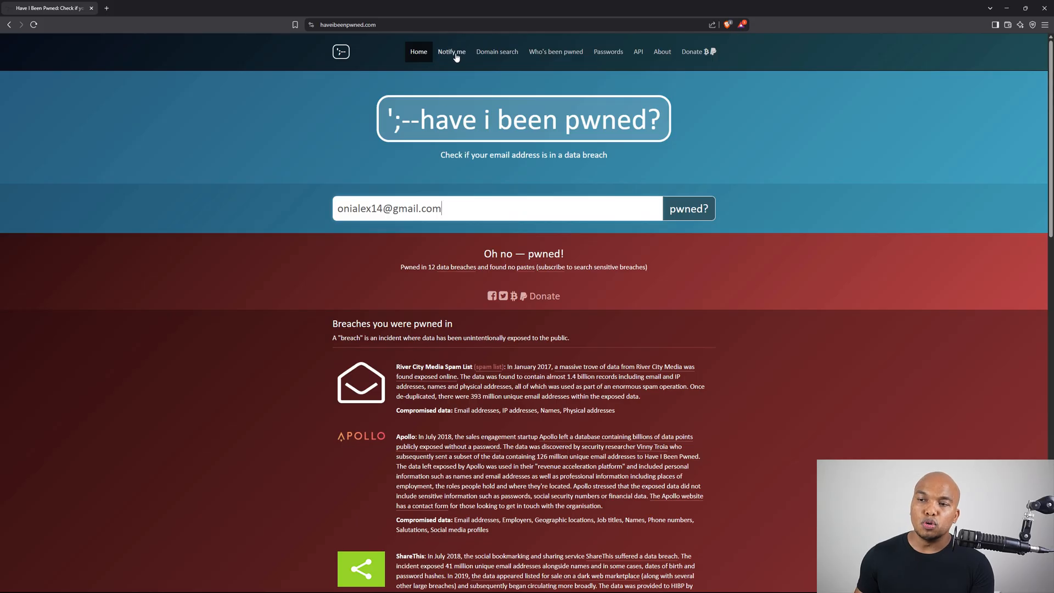
left_click(451, 51)
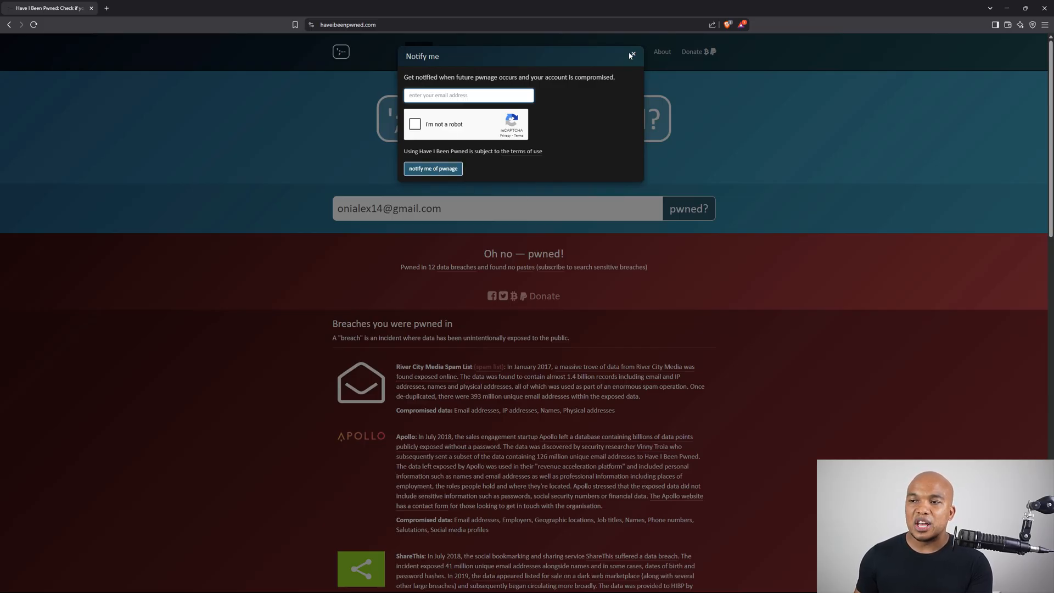
left_click(631, 53)
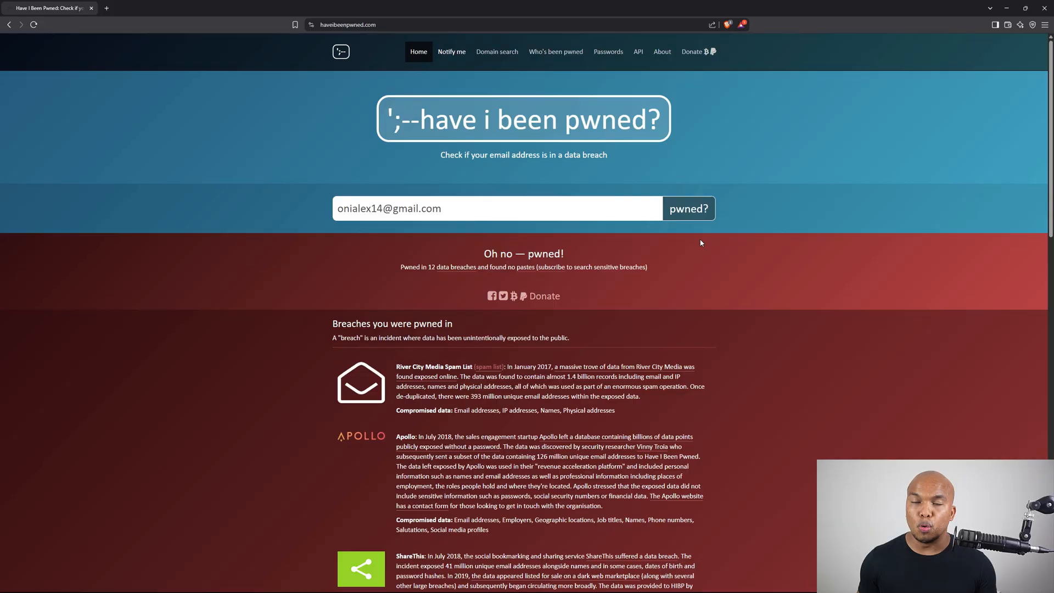
left_click(555, 51)
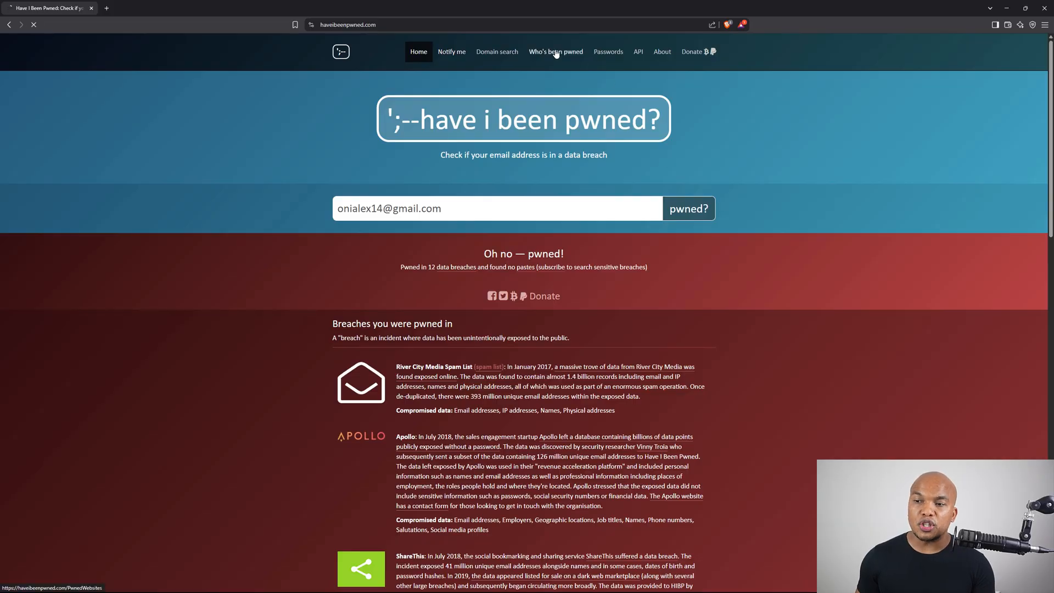
Scroll through the Who's been pwned breach list, then go to Pwned Passwords
left_click(555, 51)
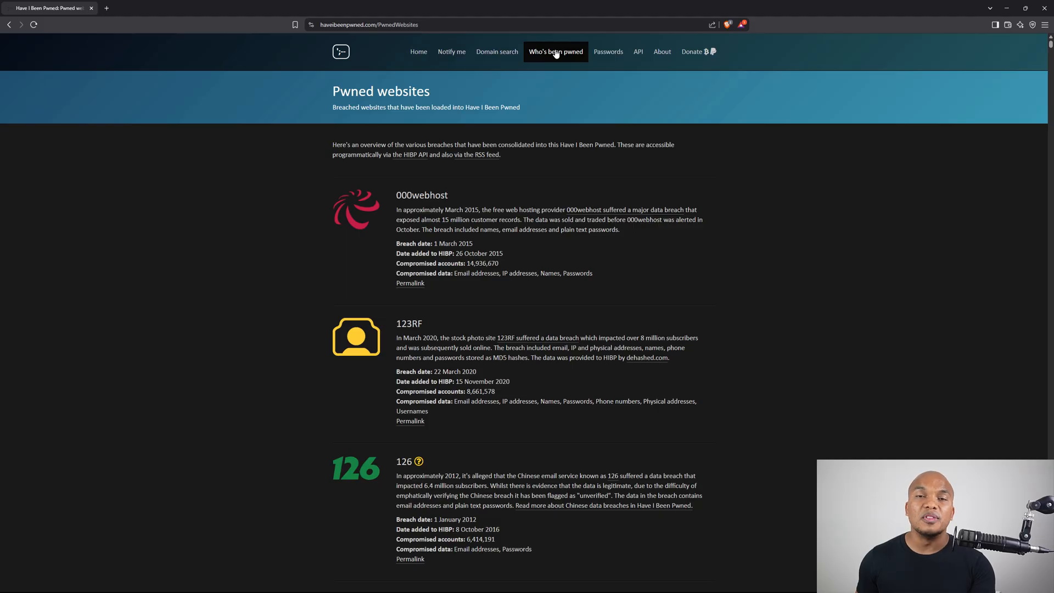
scroll("down", 3)
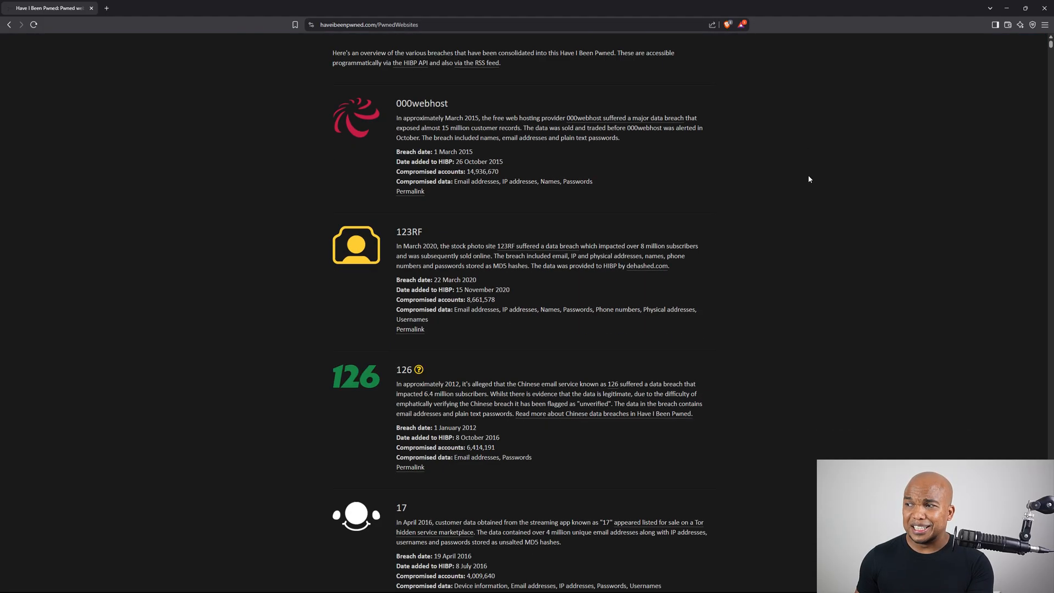
scroll("down", 3)
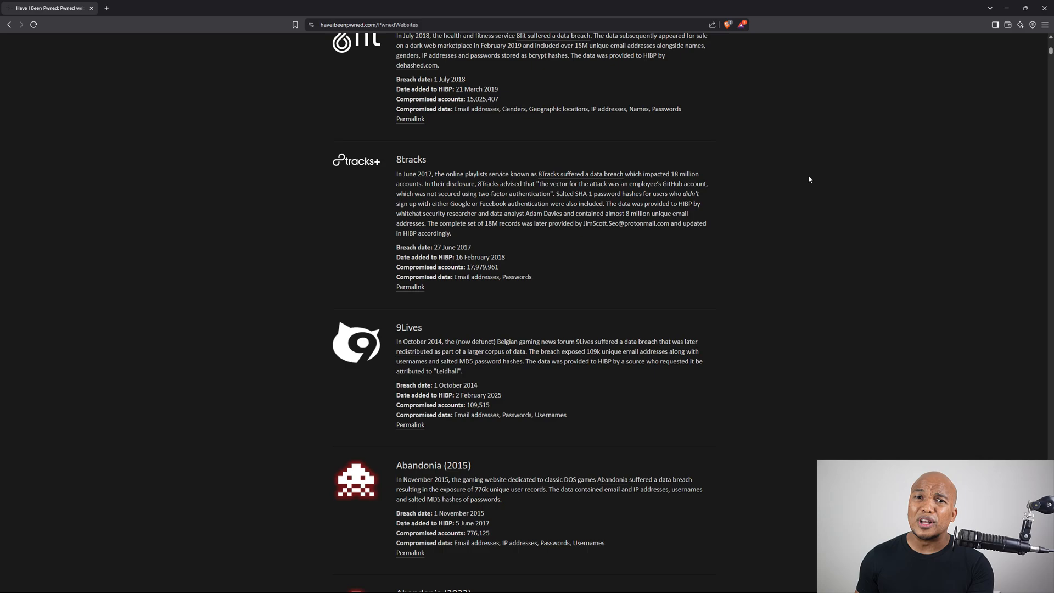
scroll("down", 3)
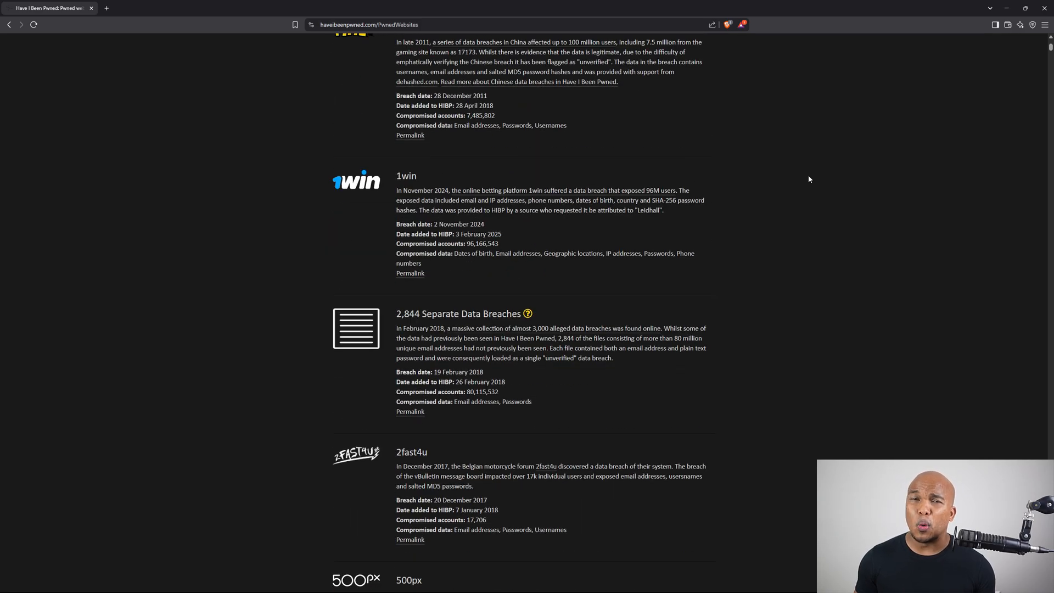
scroll("up", 3)
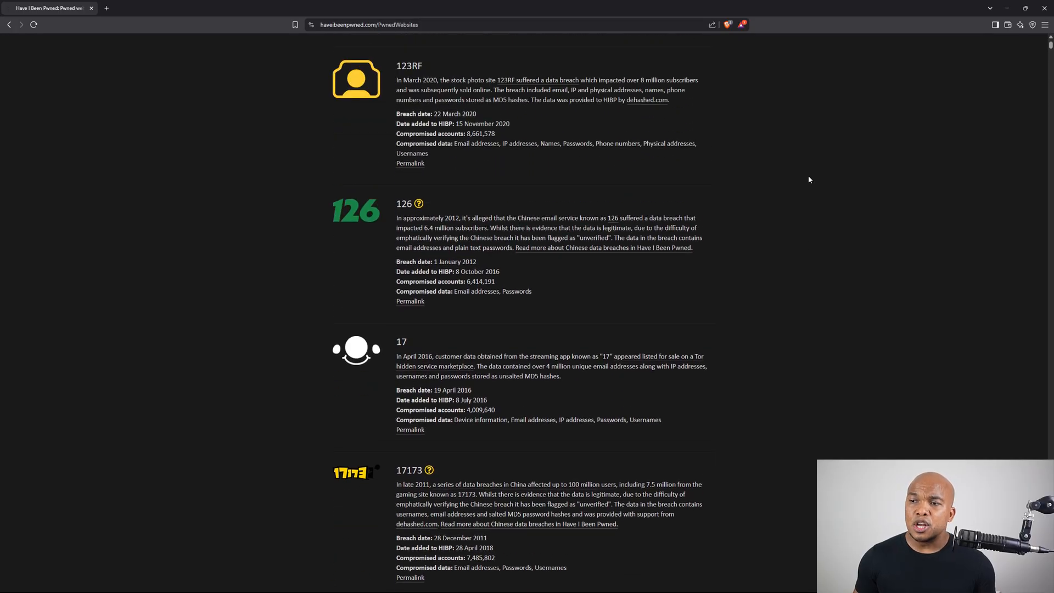
left_click(607, 52)
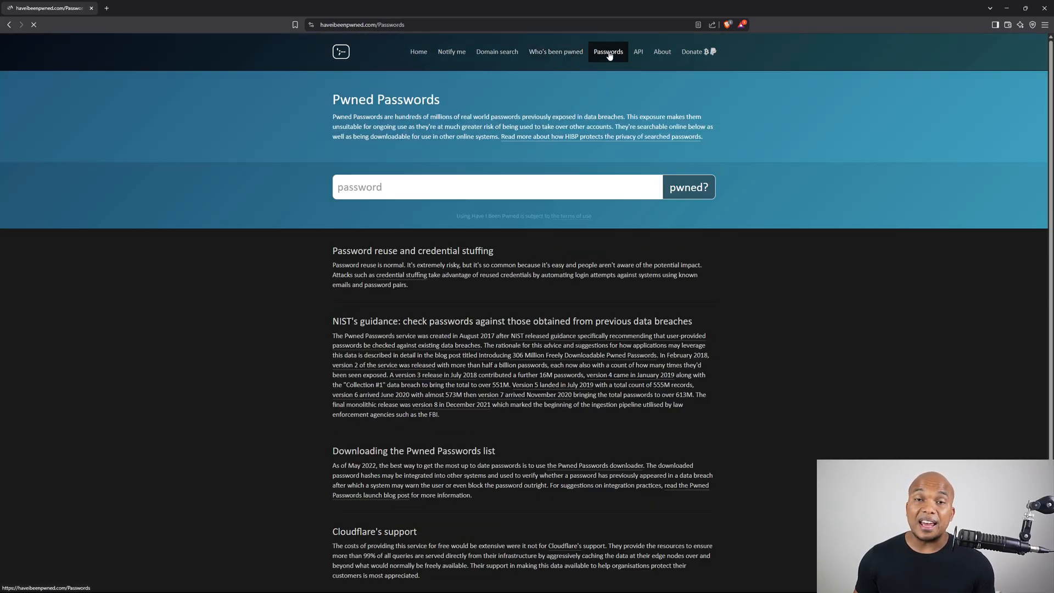